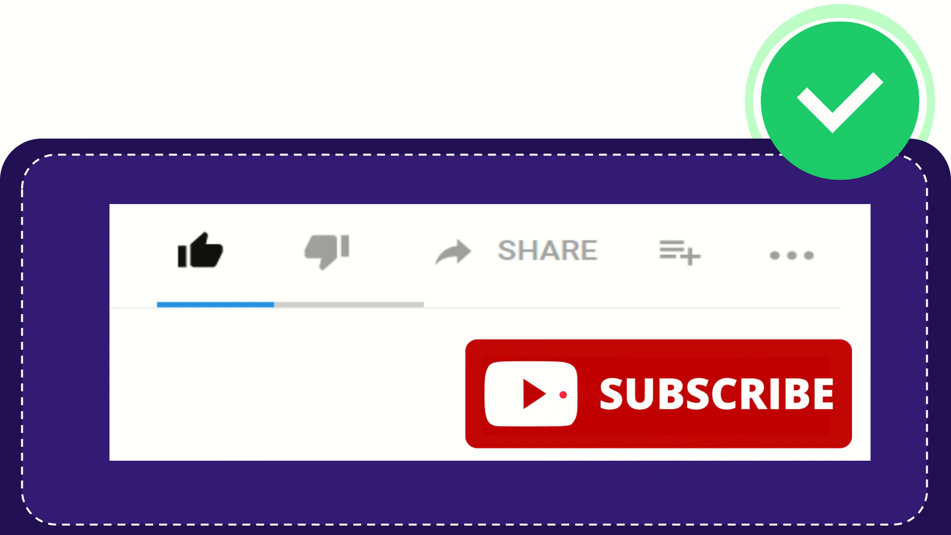
pyautogui.click(202, 252)
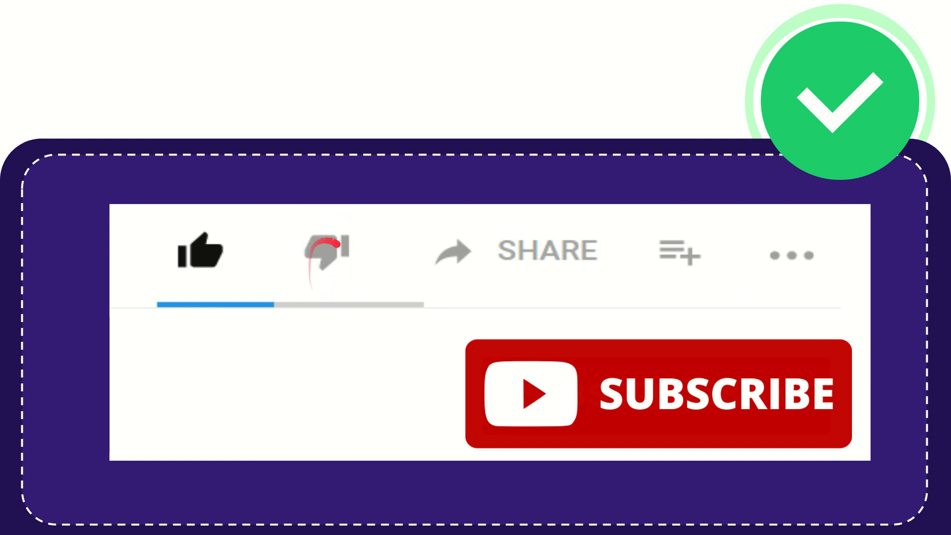
pyautogui.click(324, 251)
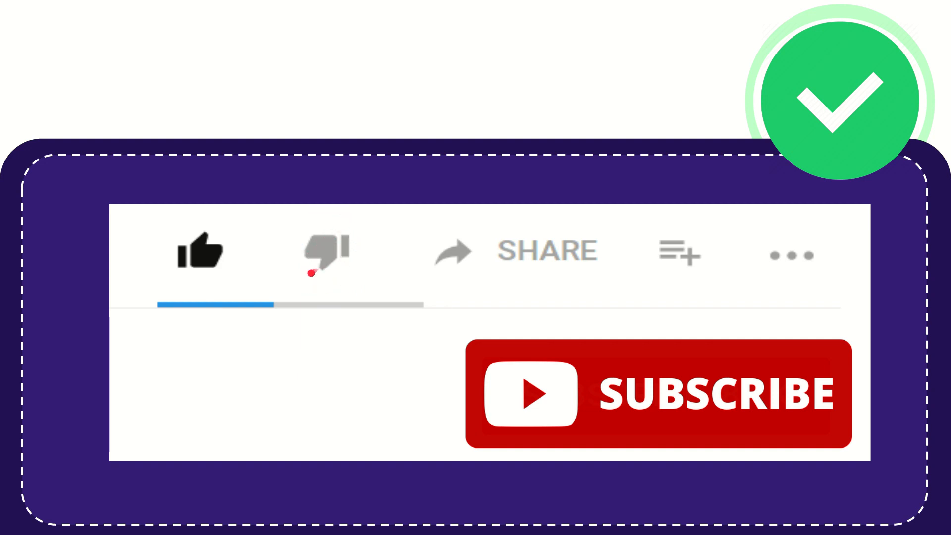